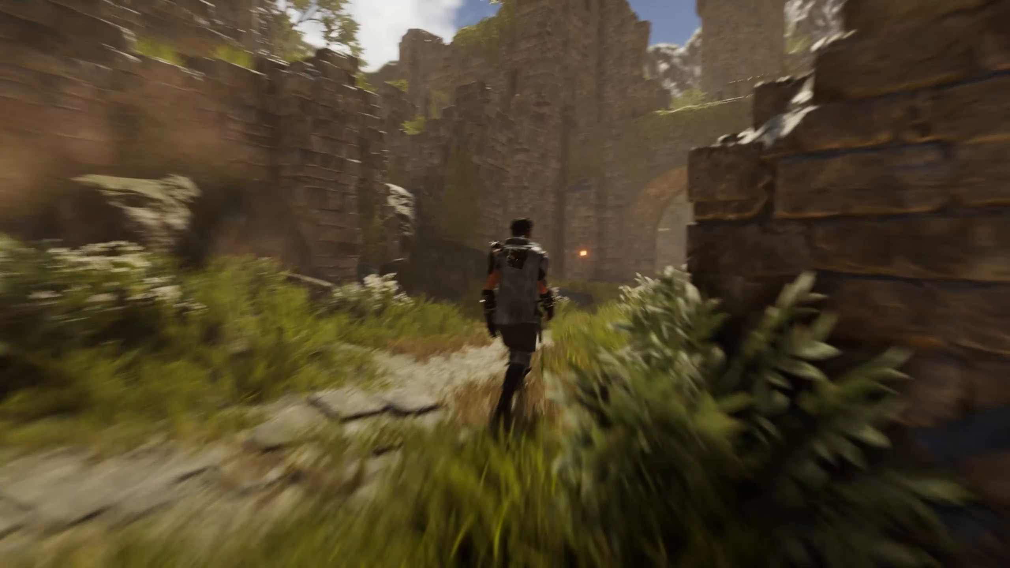
mouse_move(505, 284)
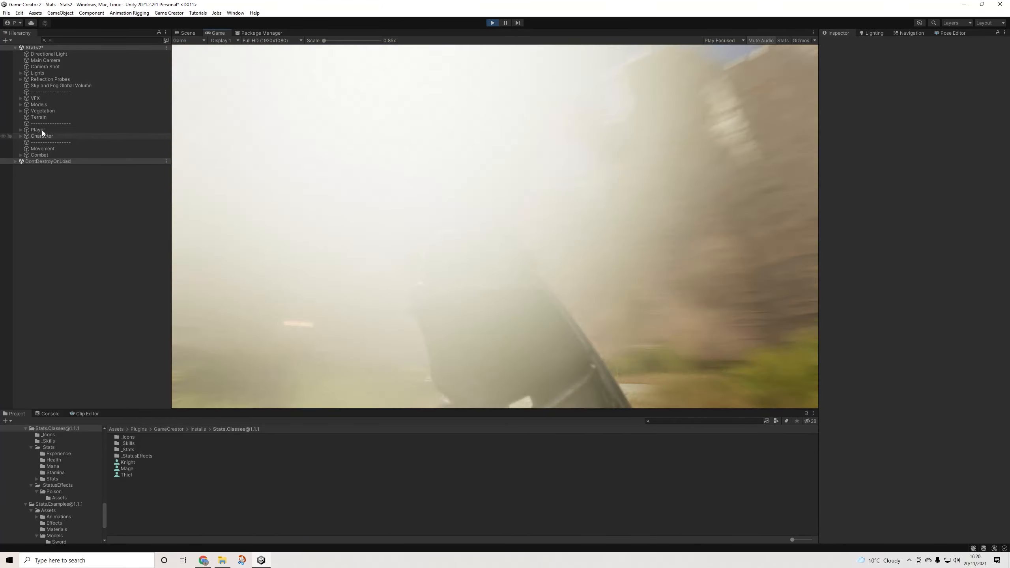
Step: Attack the sword-wielding enemy with the armored player, then leave Play mode
left_click(37, 130)
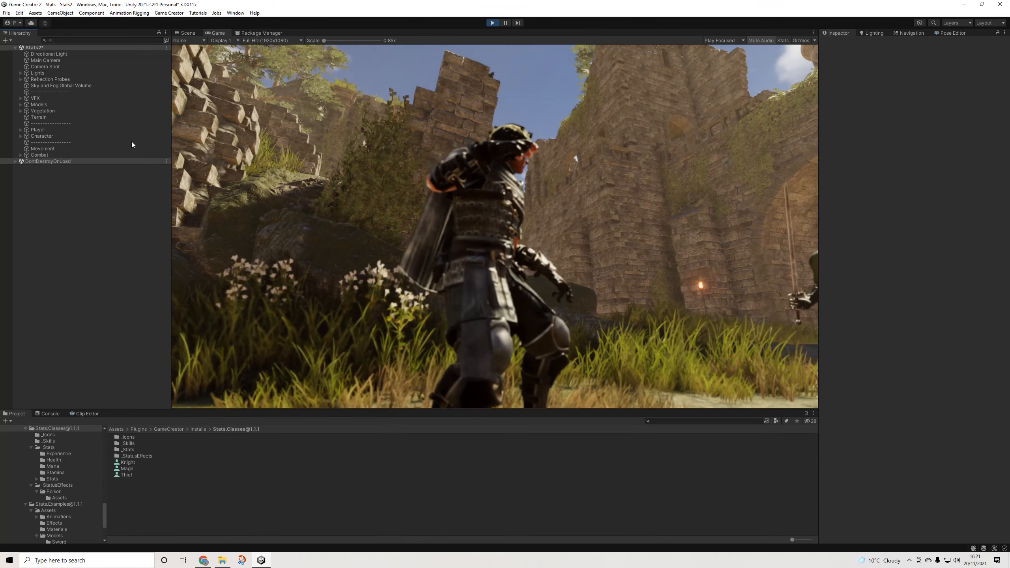
left_click(42, 136)
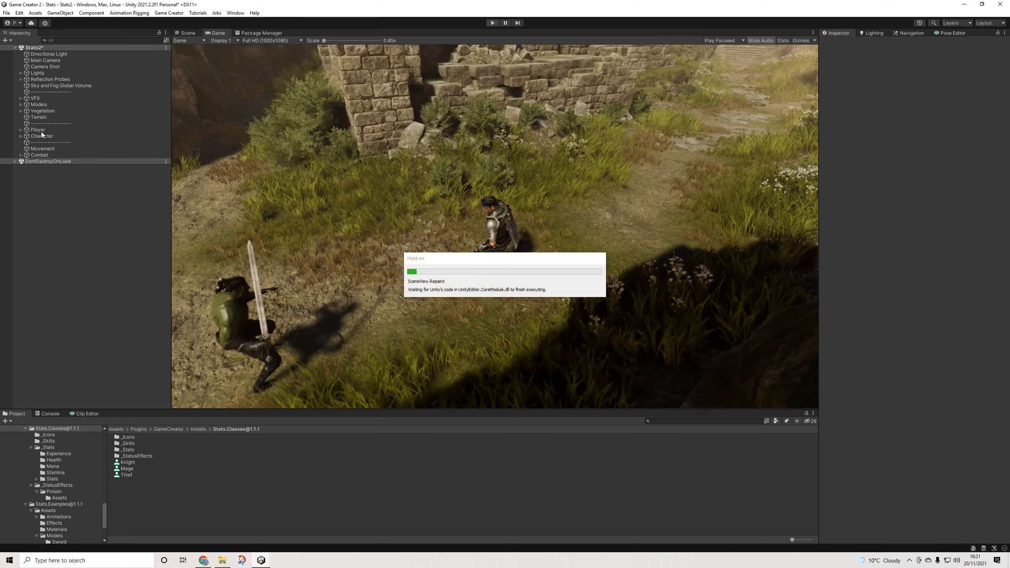
Step: Add a Traits component to Player with class Mage and locate the Mage asset
left_click(37, 130)
type("tra")
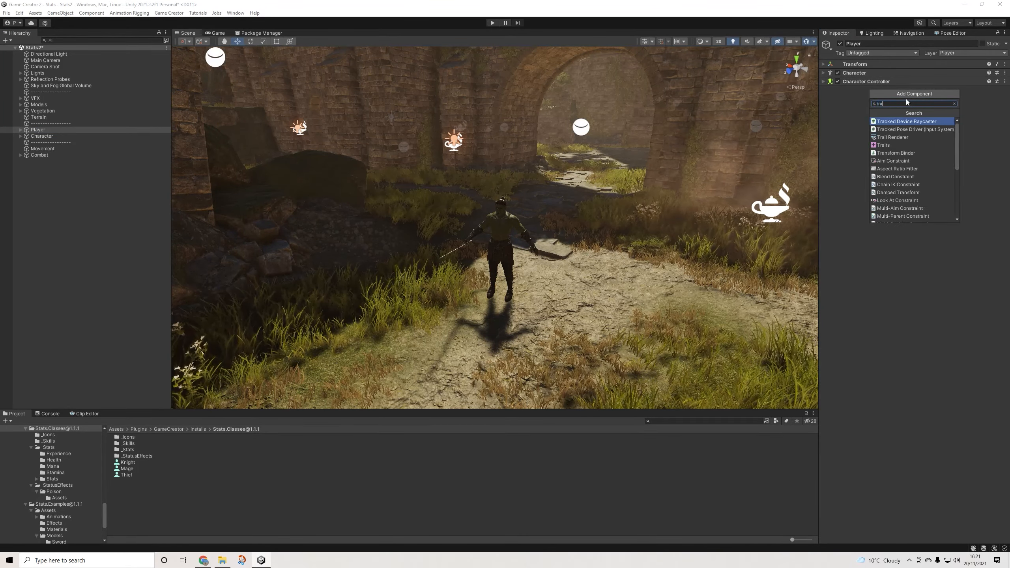
left_click(882, 146)
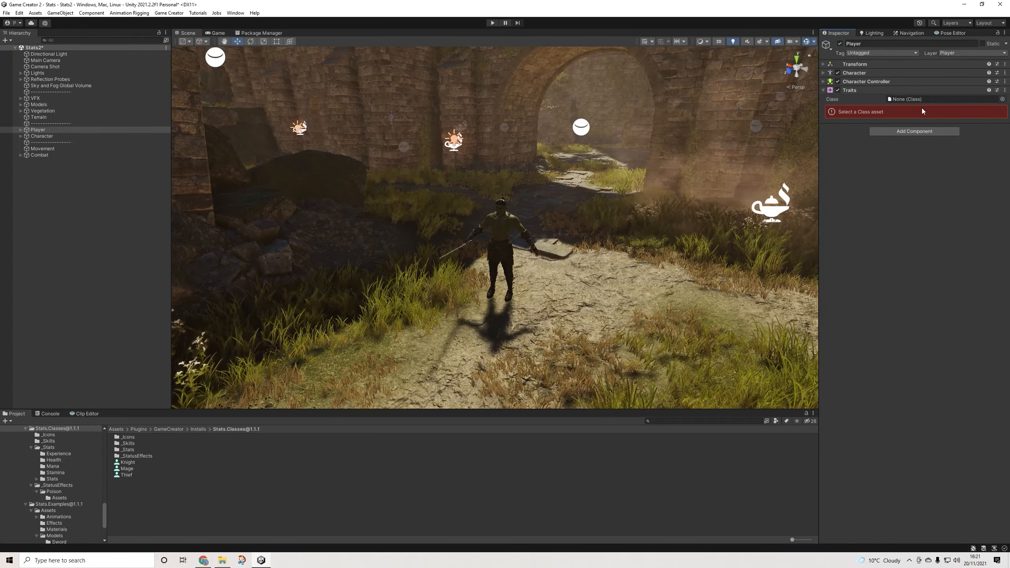
left_click(935, 99)
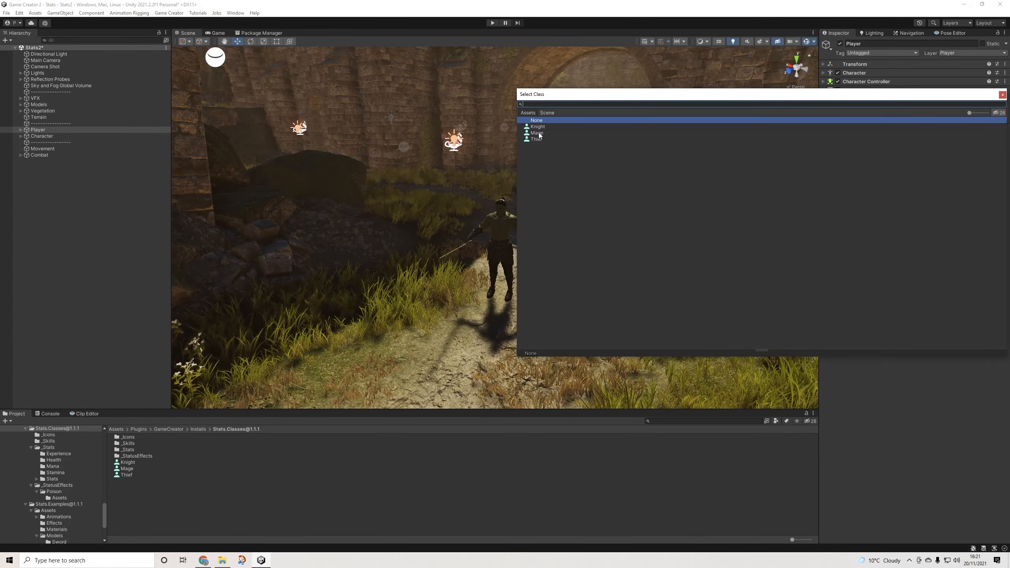
left_click(538, 133)
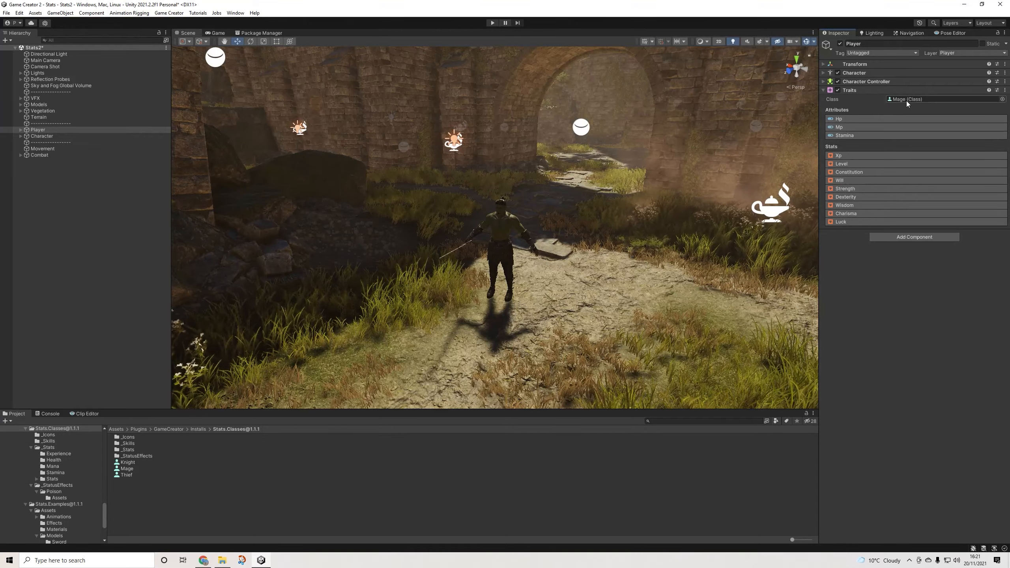
left_click(126, 469)
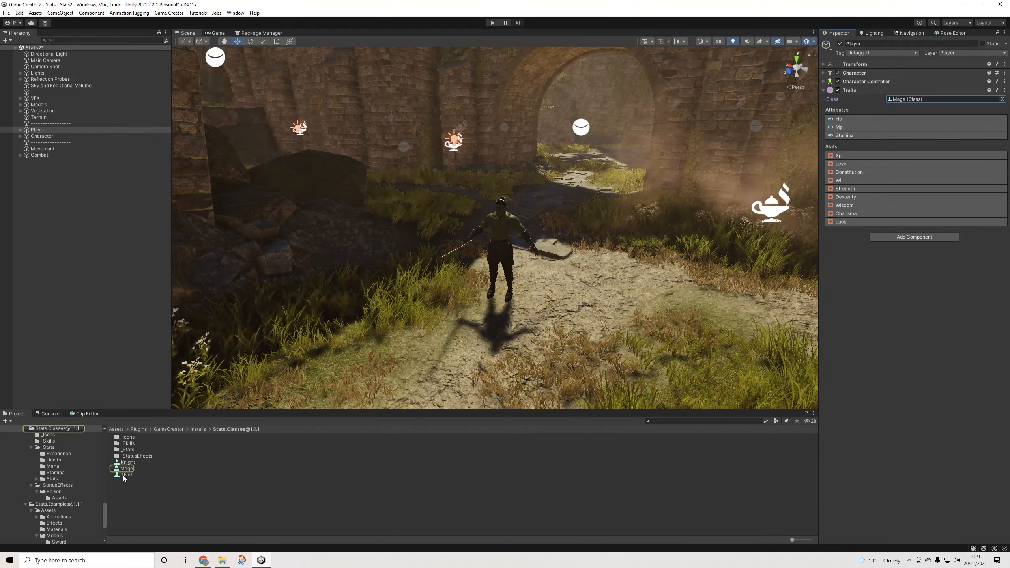
Step: Compare the Mage, Thief and Knight class assets, ending on Mage
left_click(126, 468)
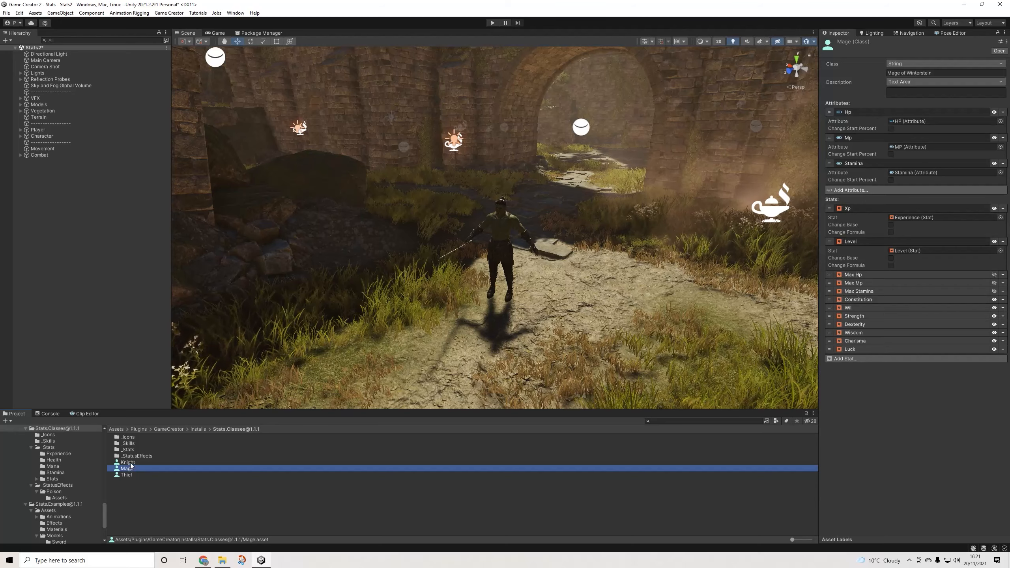
left_click(127, 475)
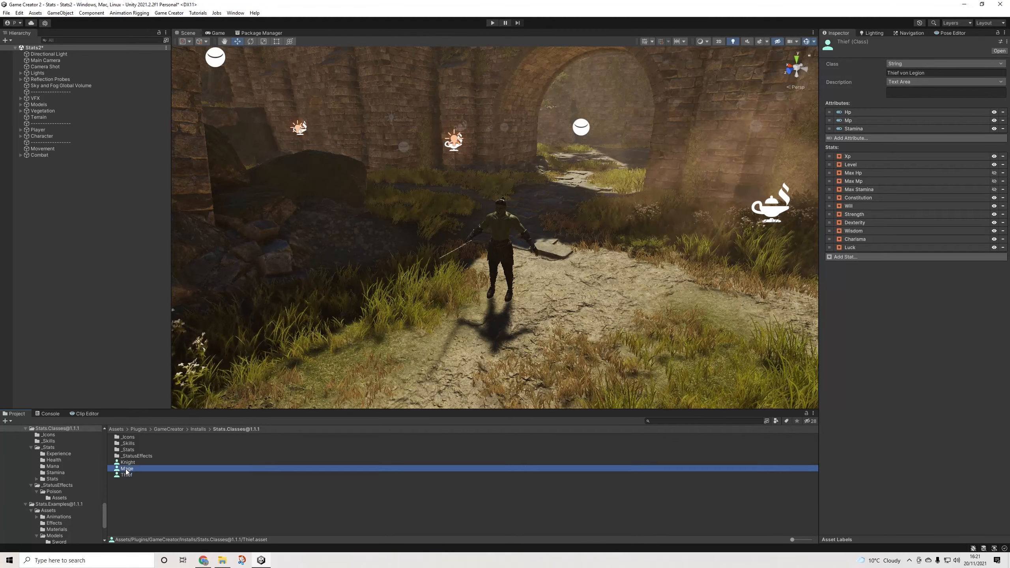
left_click(127, 467)
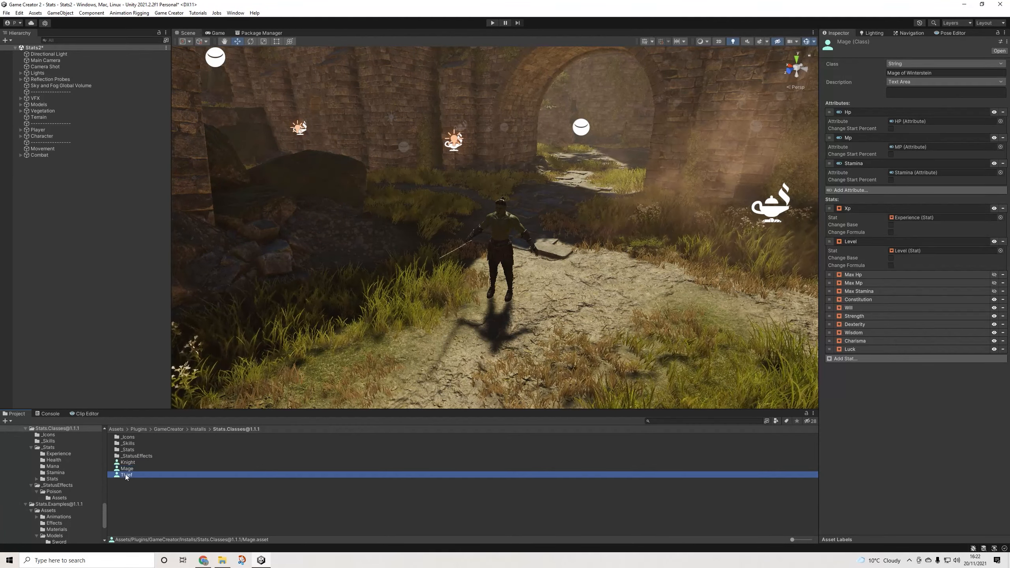
left_click(127, 462)
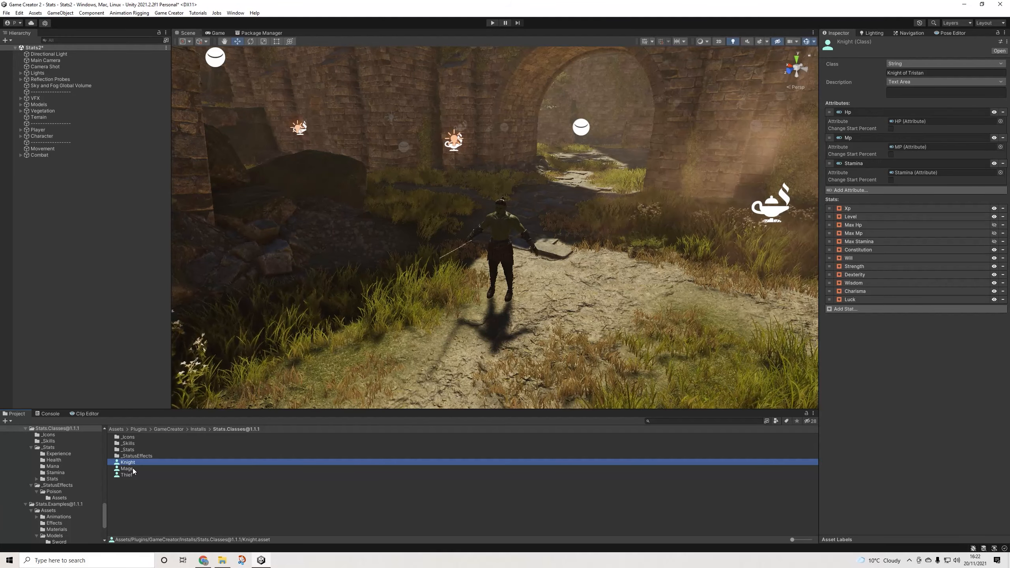
left_click(126, 469)
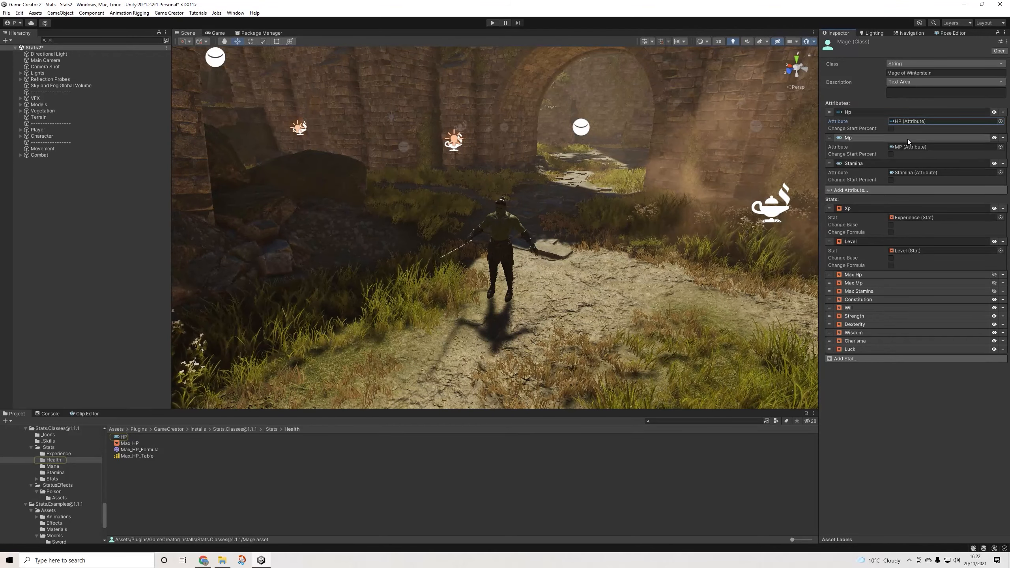
Step: Ping the MP, Stamina and HP attribute assets referenced by the Mage class
left_click(53, 465)
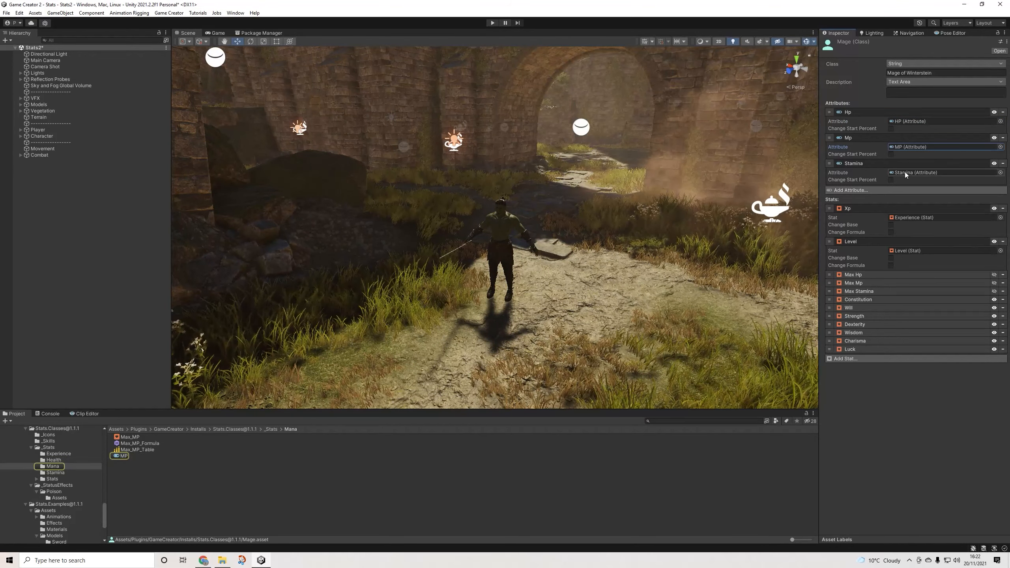
left_click(55, 472)
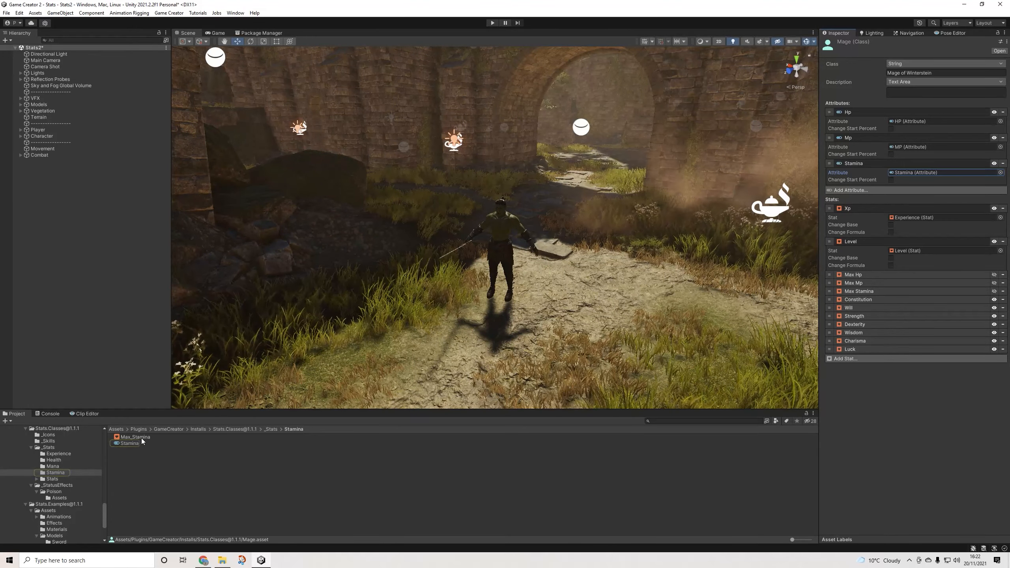
left_click(53, 466)
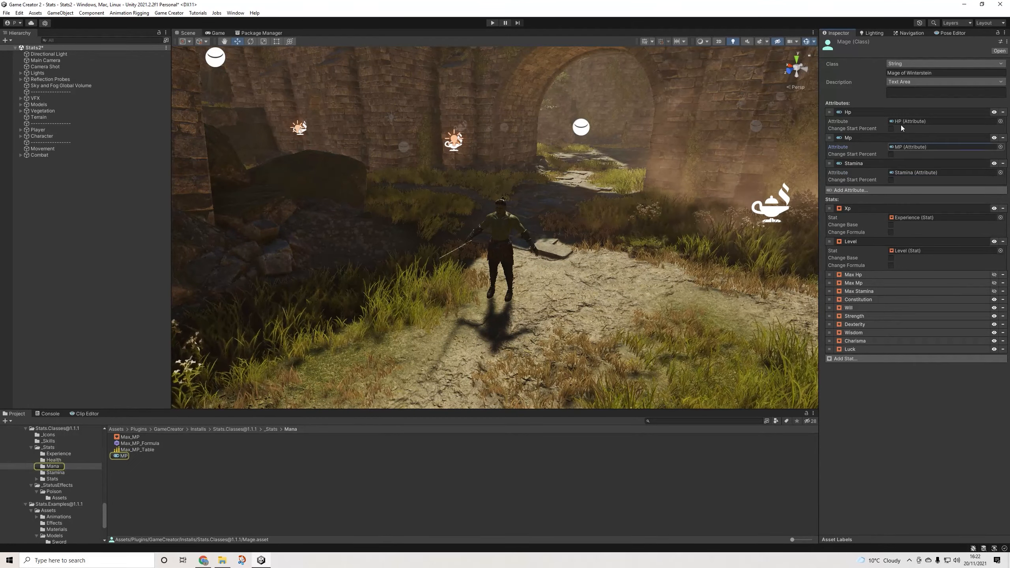
left_click(54, 460)
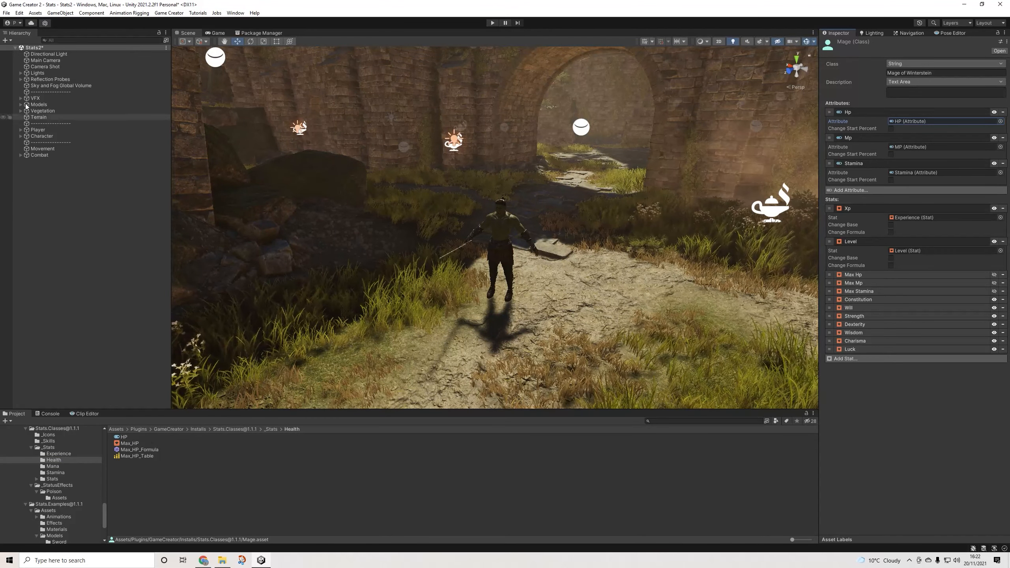
Step: Select the enemy Character and locate its Knight class asset in the project
left_click(37, 129)
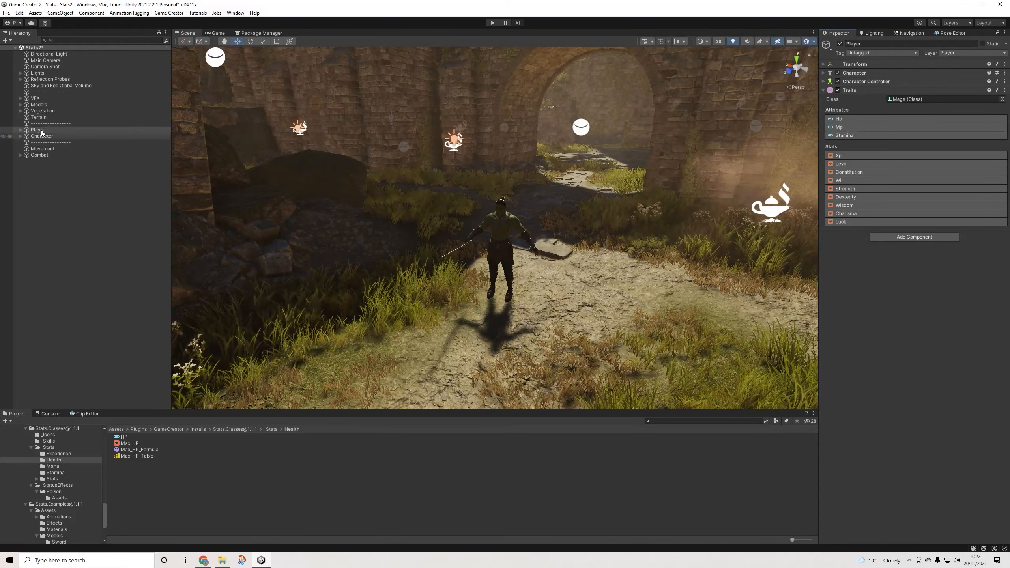
left_click(41, 136)
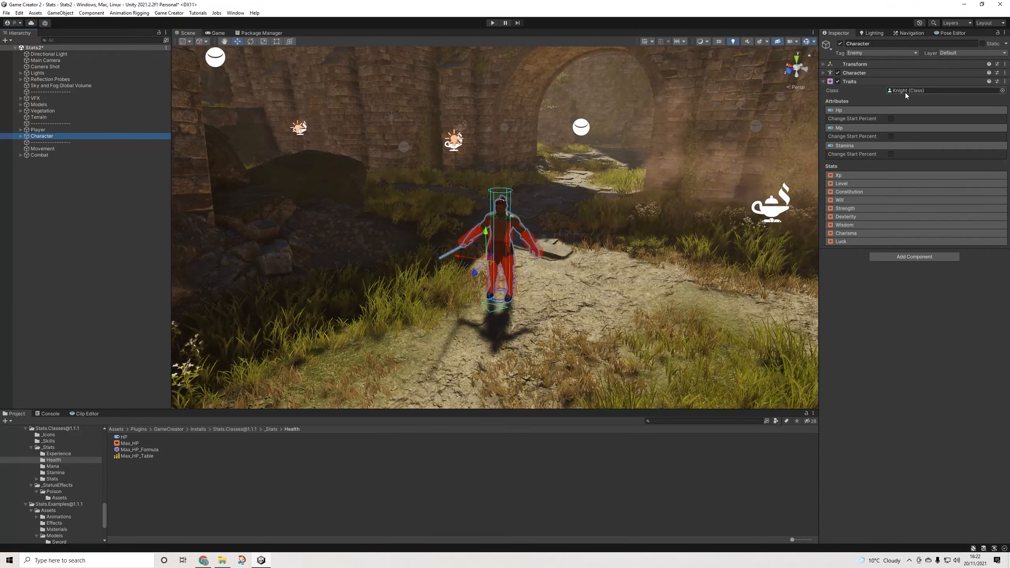
left_click(58, 429)
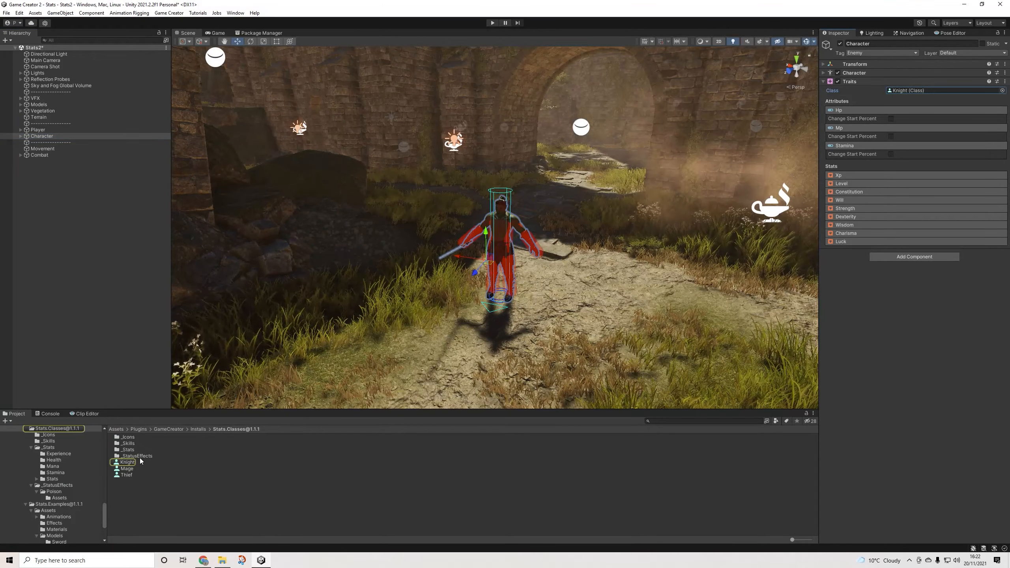
left_click(127, 462)
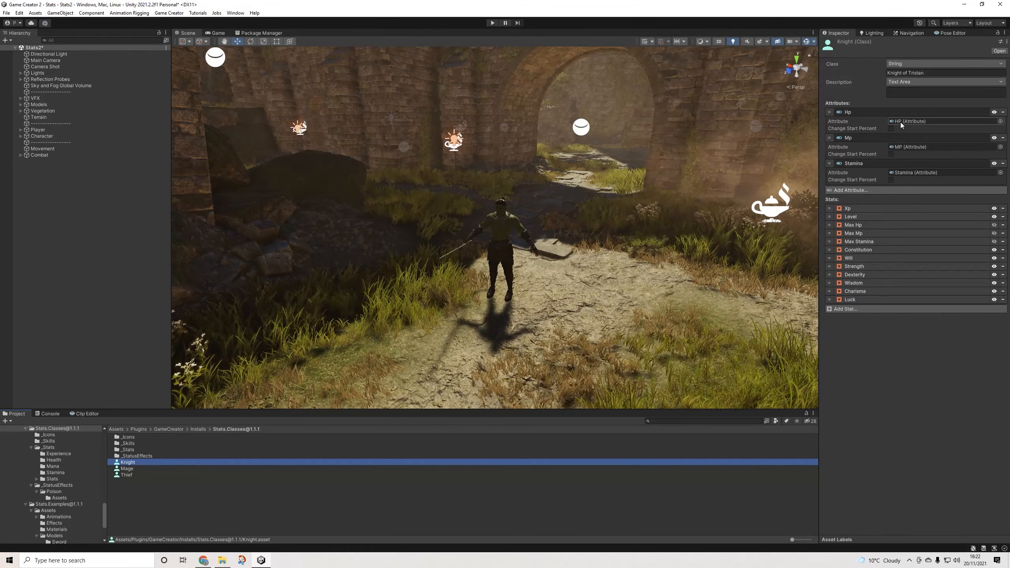
Step: Ping the Knight's HP attribute asset, expand its Max Hp stat, then return to Player
double_click(54, 460)
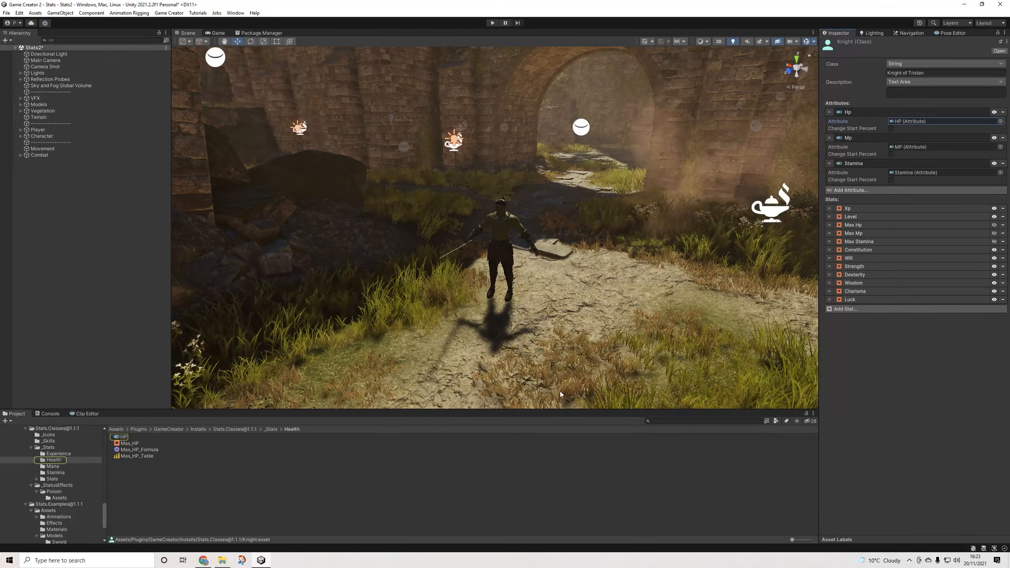
left_click(854, 225)
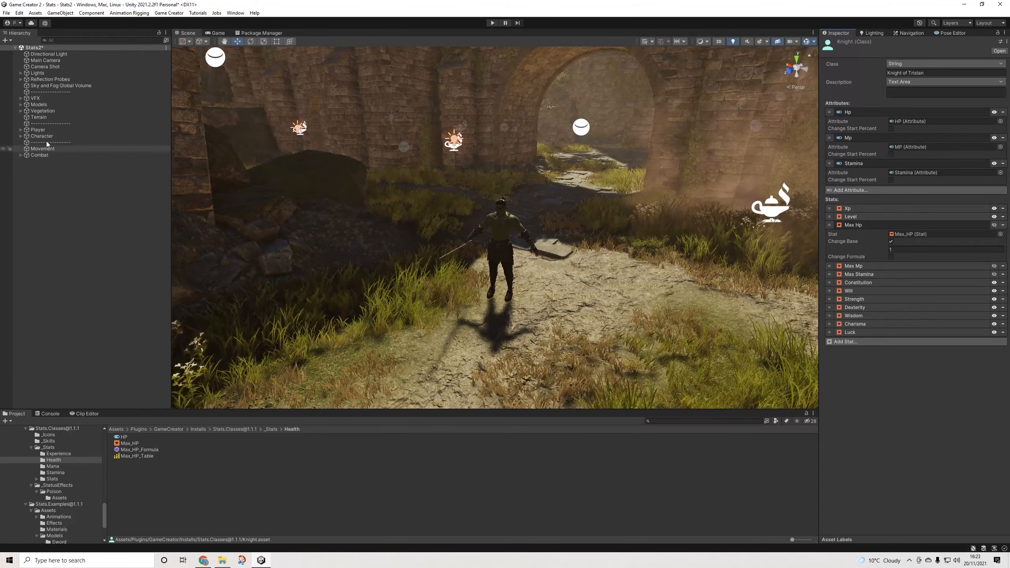
left_click(37, 129)
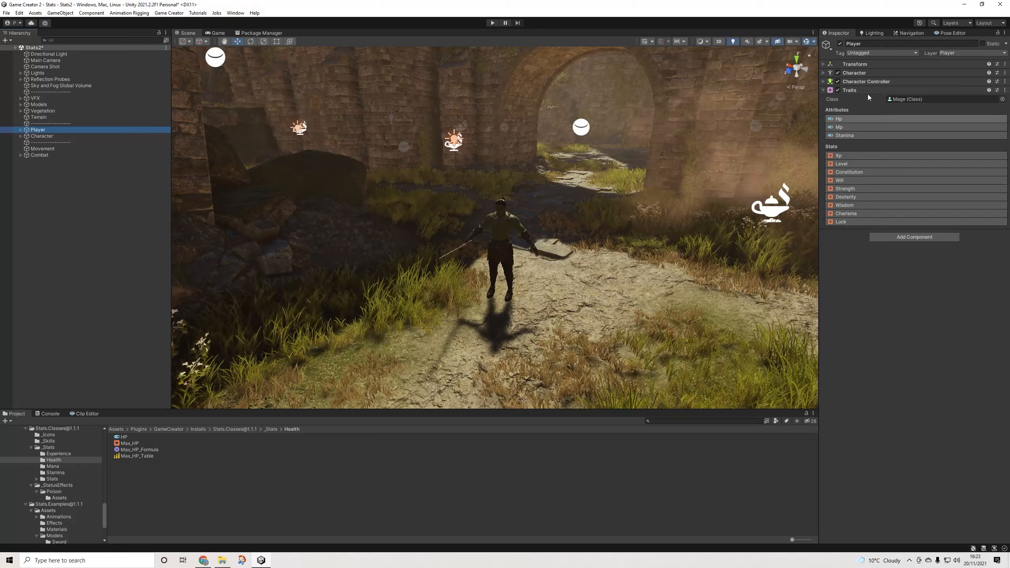
Step: Show the Mage class asset with its Xp, Level, Max Hp/Mp/Stamina and Constitution stats expanded
left_click(127, 468)
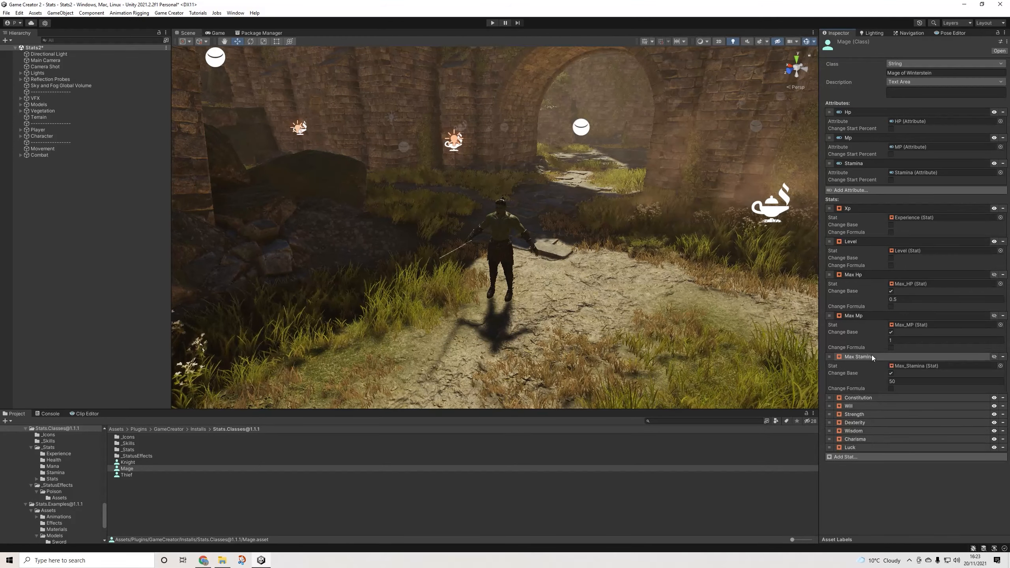
left_click(830, 397)
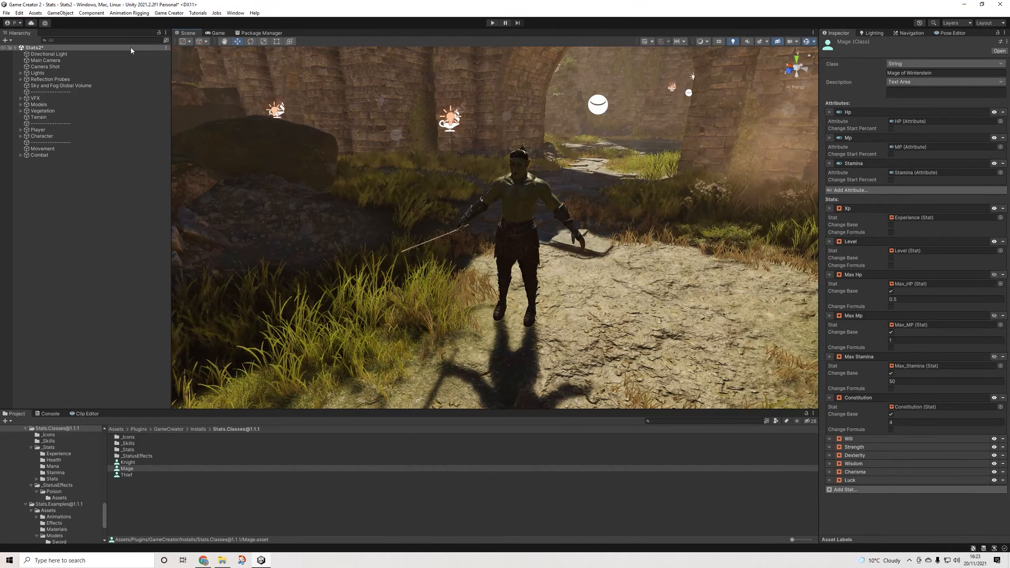
Step: Collapse the stat foldouts and browse the _Stats > Experience folder with Level_Formula and Level_Table
left_click(169, 13)
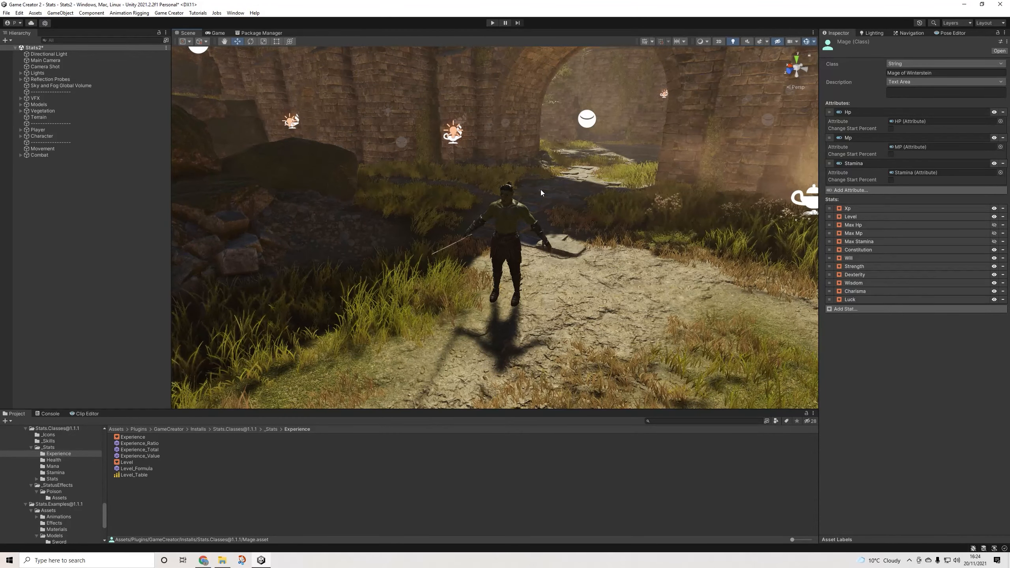
left_click(849, 208)
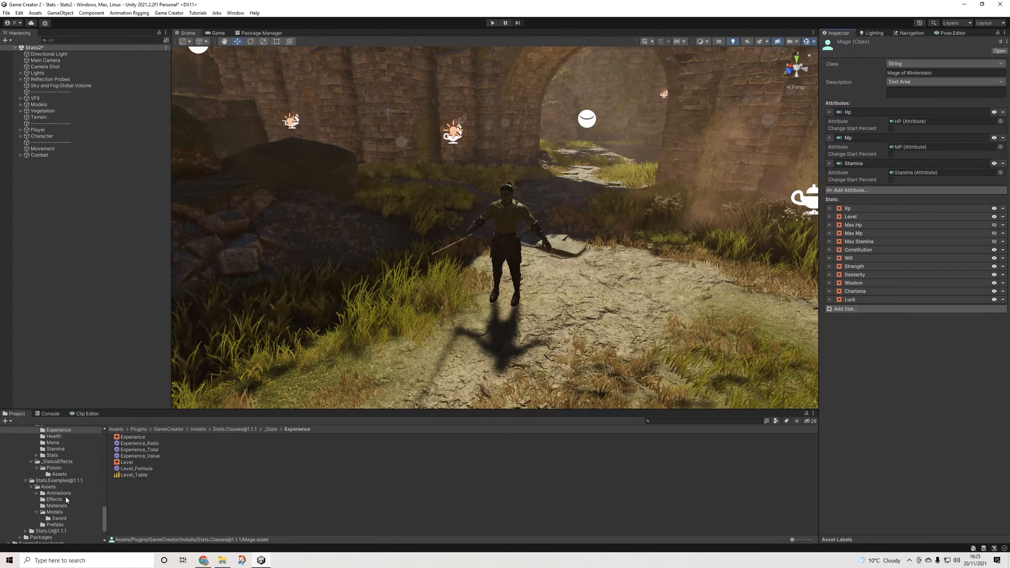
left_click(48, 487)
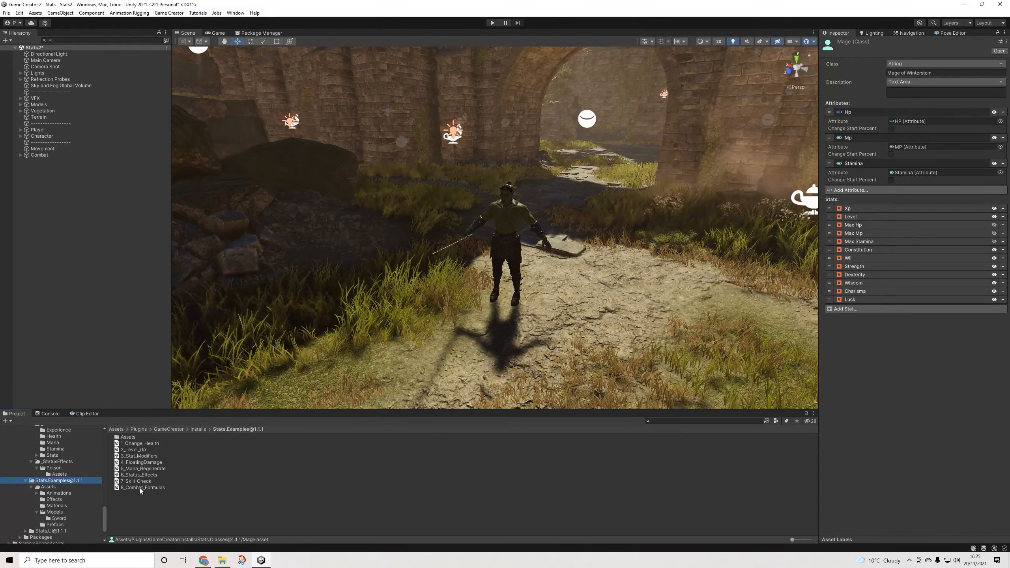
double_click(142, 488)
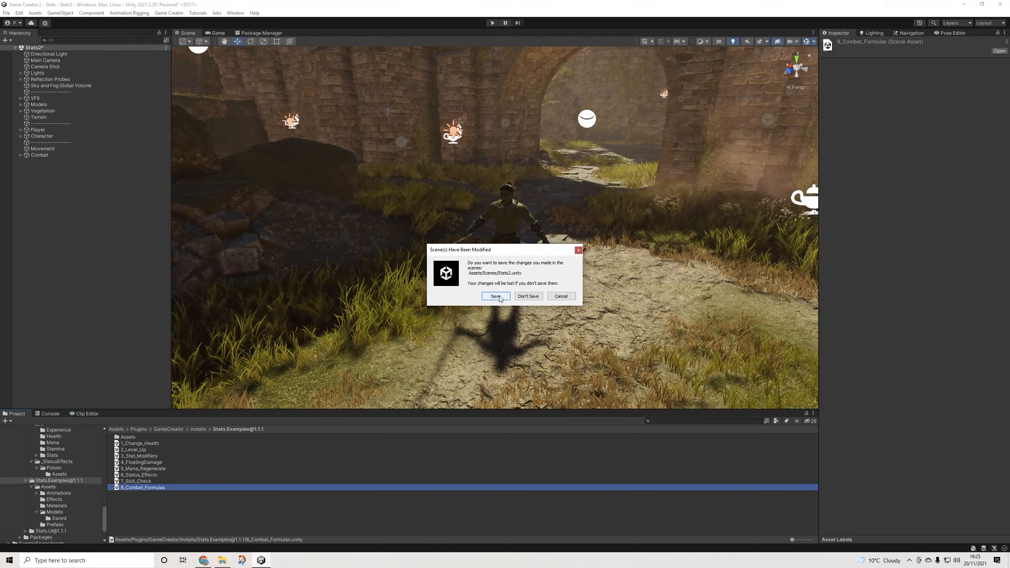
left_click(496, 296)
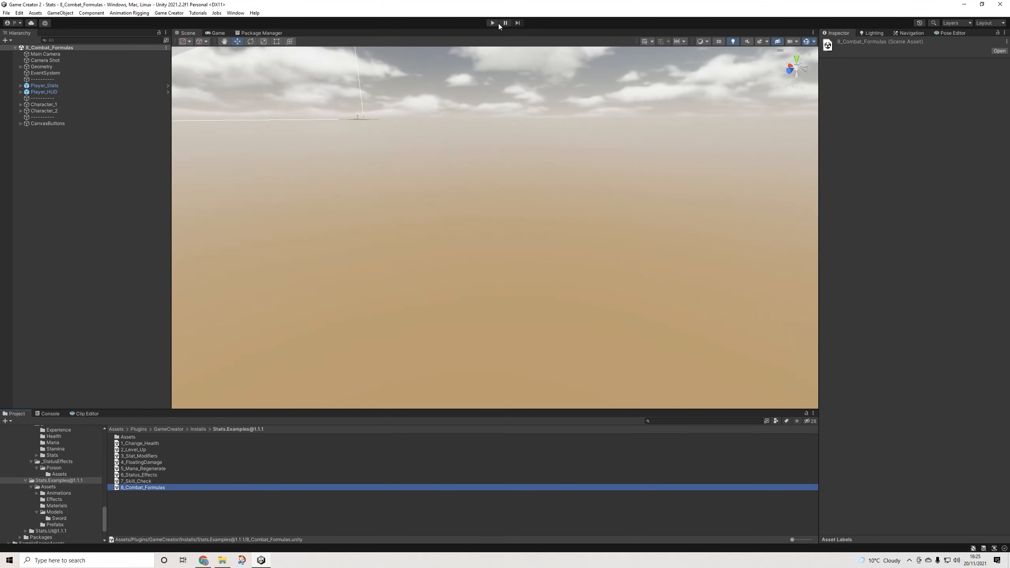
Step: Run the scene, give +35 experience to reach level 2, attack the orange enemy, show STATS
left_click(491, 23)
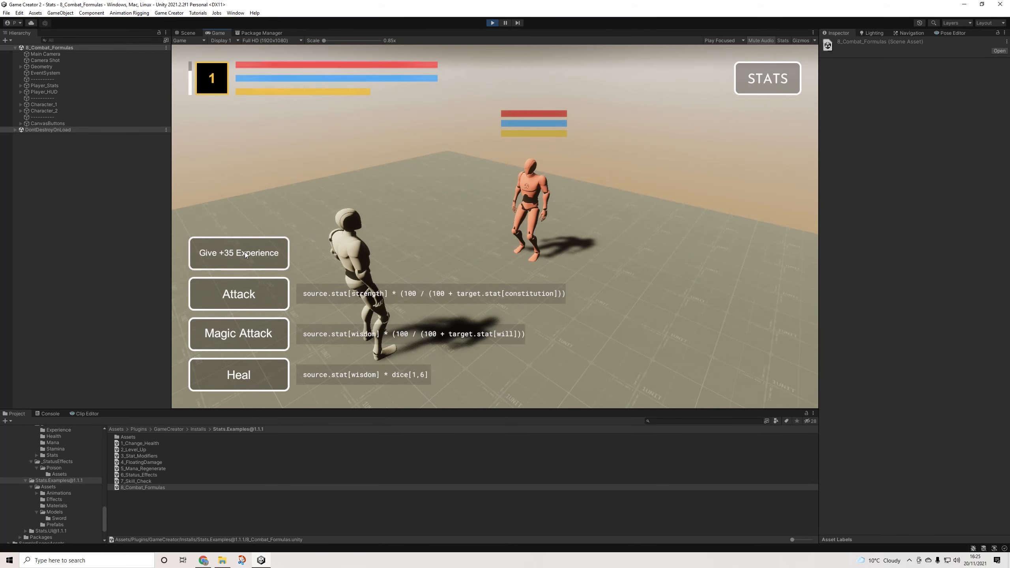
left_click(237, 252)
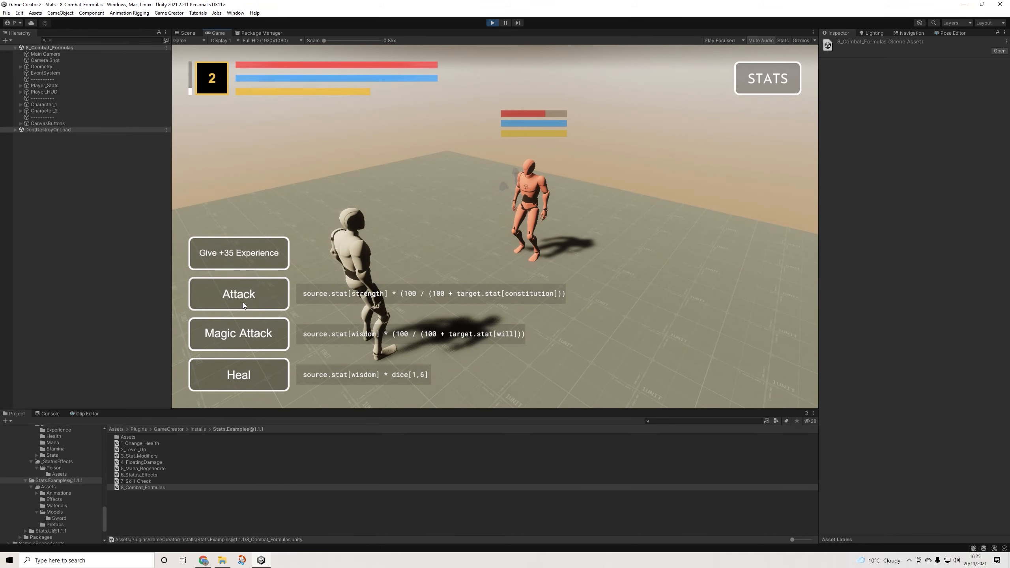
left_click(238, 293)
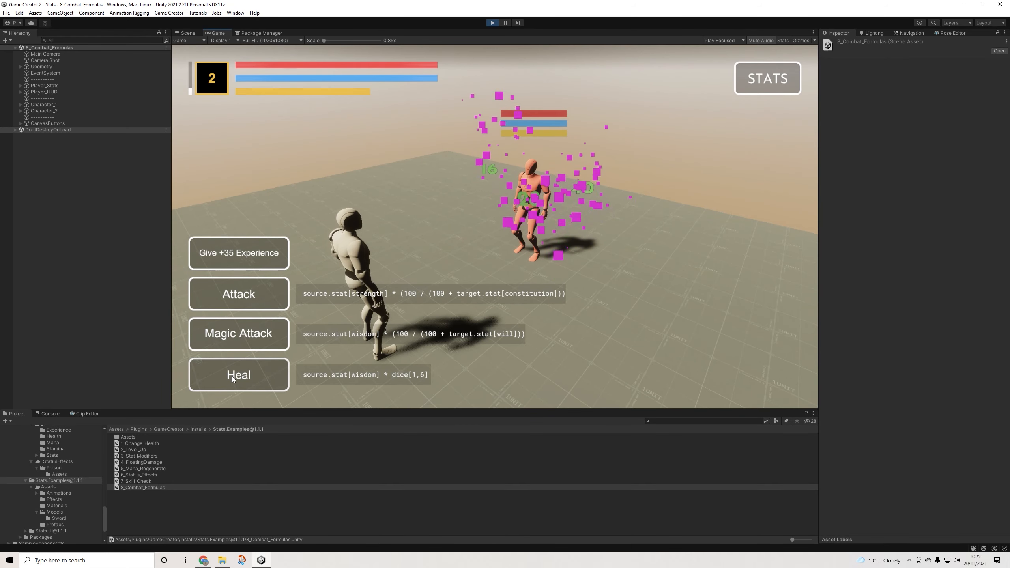
left_click(766, 78)
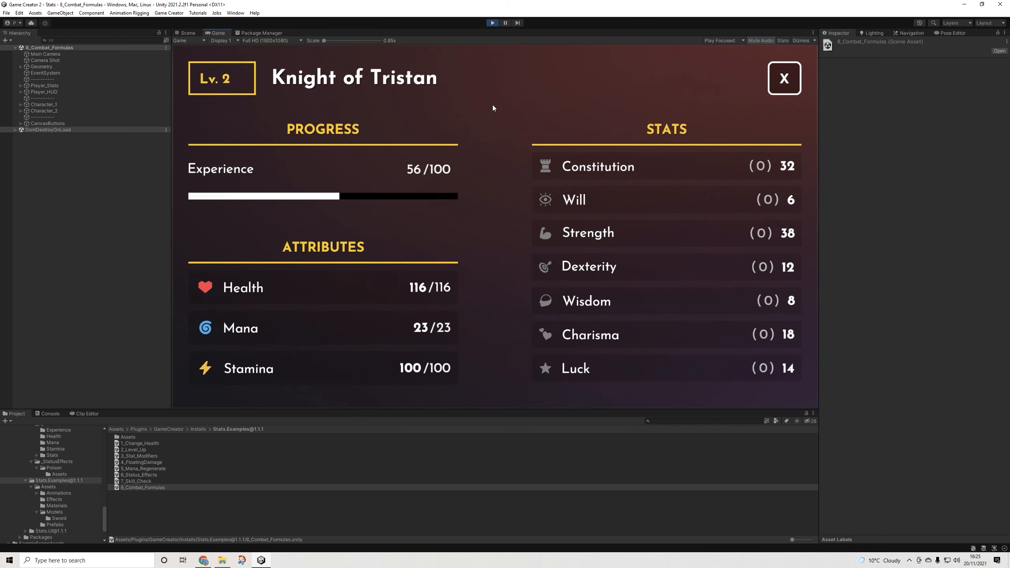
mouse_move(456, 184)
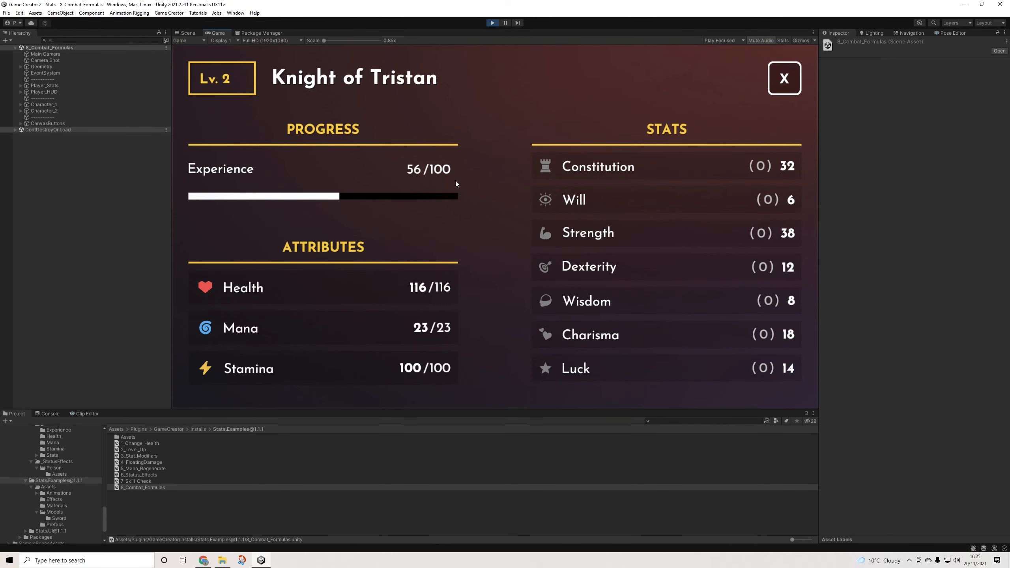
mouse_move(538, 223)
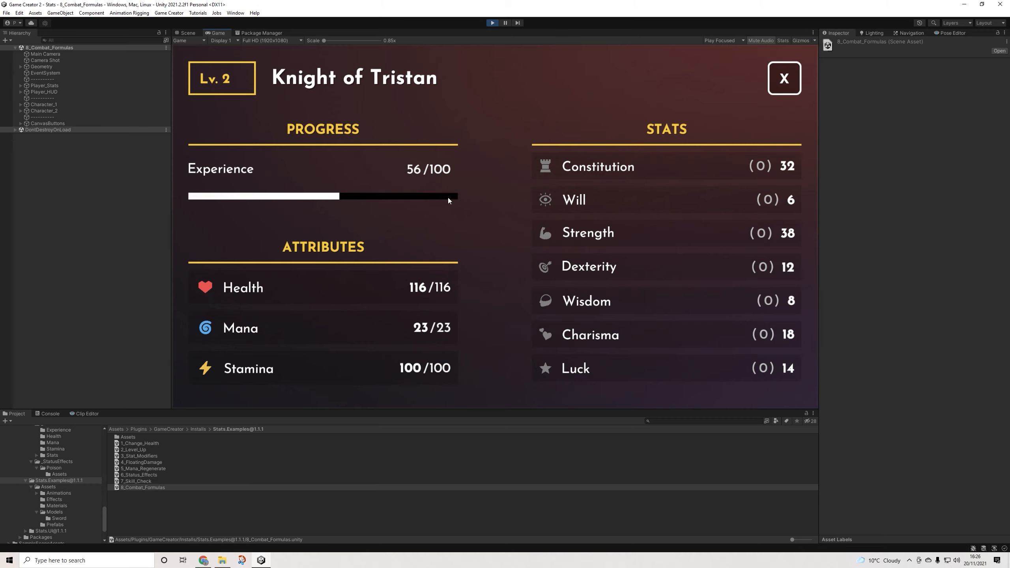
mouse_move(806, 96)
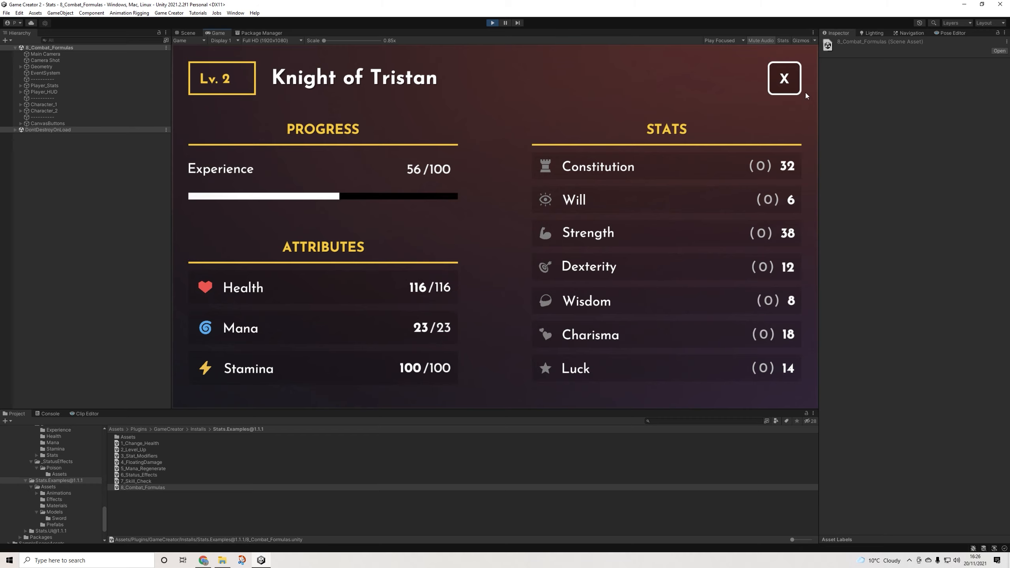
Step: Close the Knight of Tristan stats window after reviewing its values
left_click(783, 77)
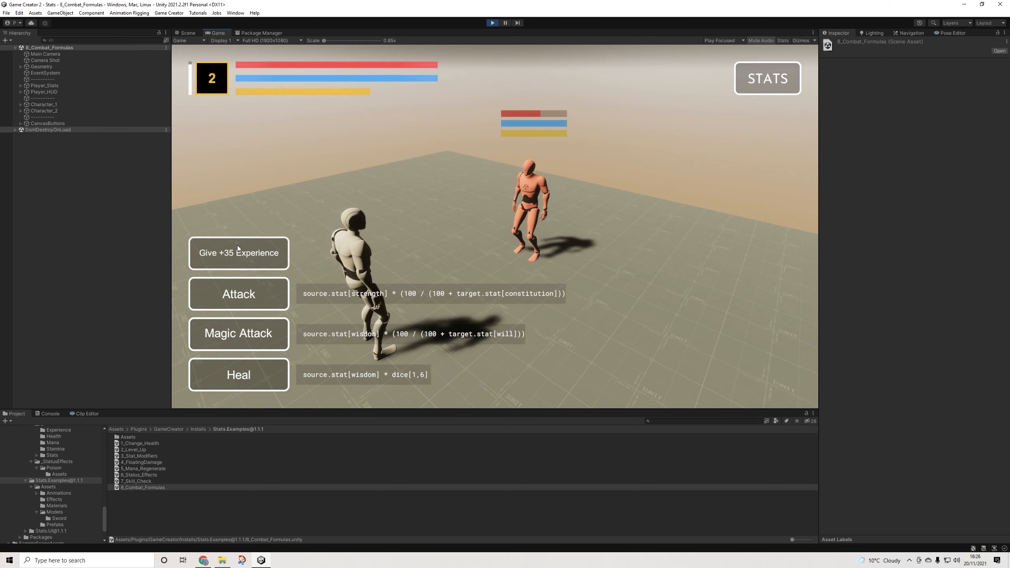
Step: Give another +35 experience to reach level 3 and attack the orange enemy again
left_click(238, 293)
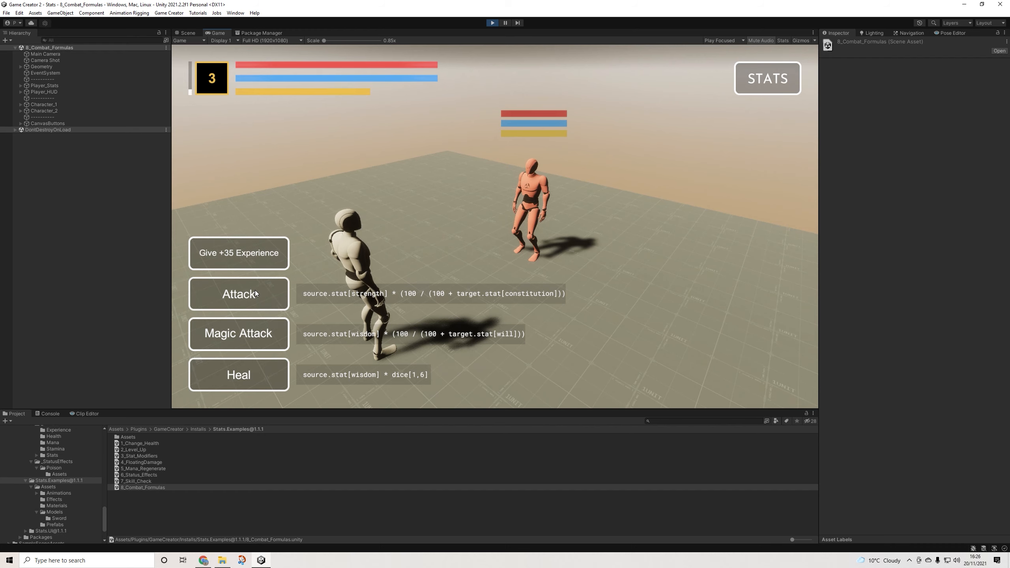
left_click(238, 294)
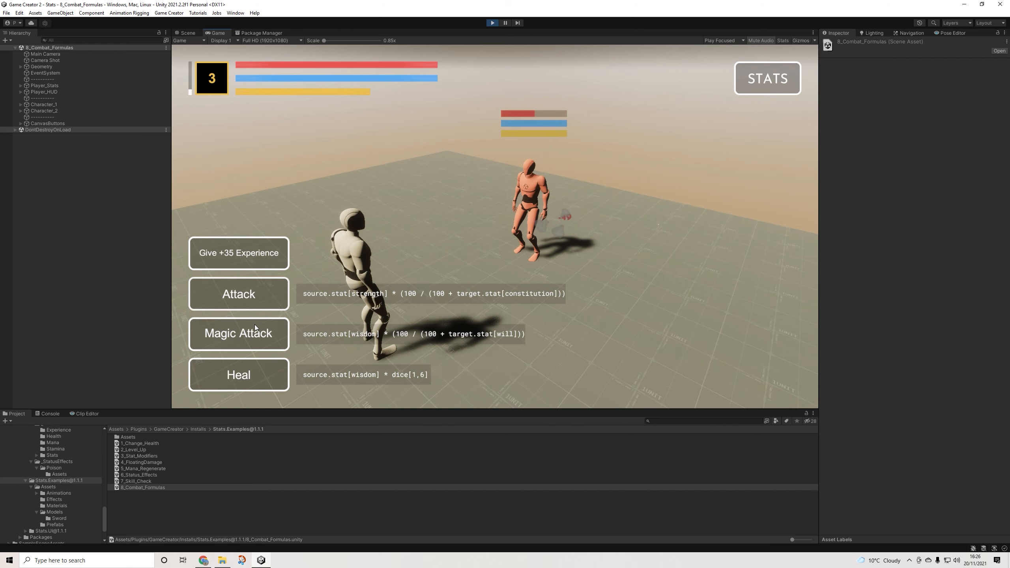